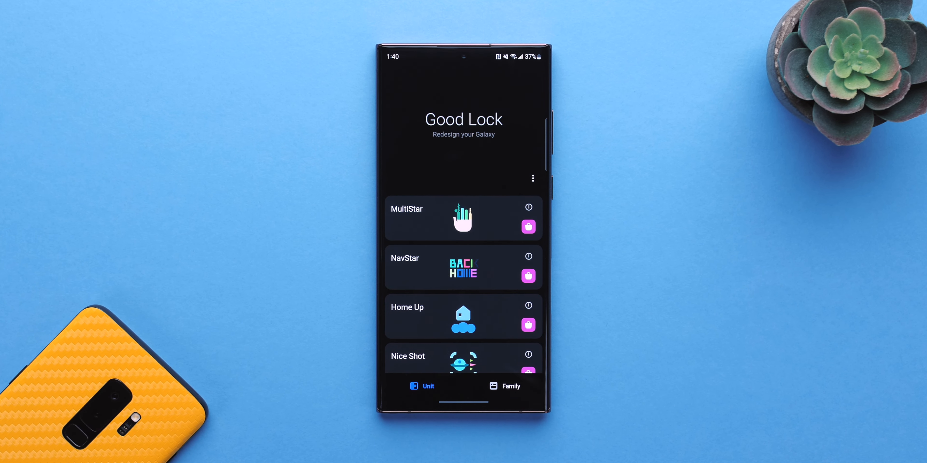
- Switch on One Hand Operation + and adjust the left handle's diagonal-up swipe action
{"action": "scroll", "scroll_direction": "down", "scroll_amount": 3}
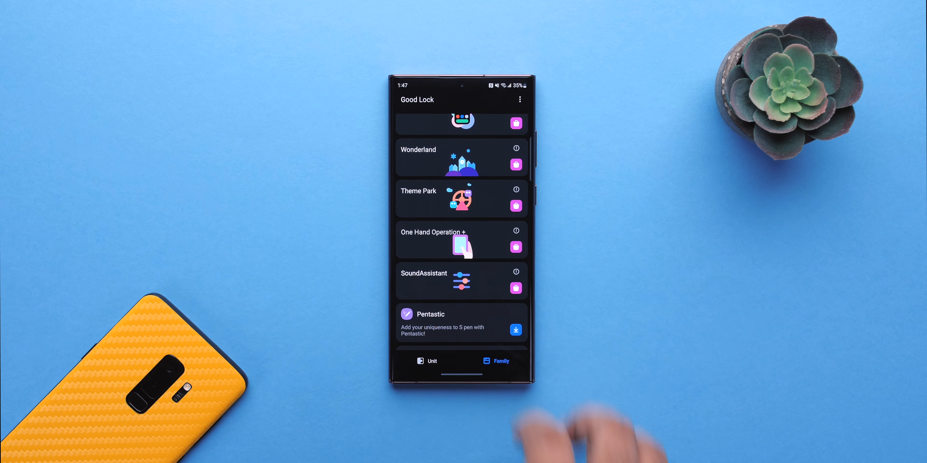
{"action": "left_click", "coordinate": [432, 232]}
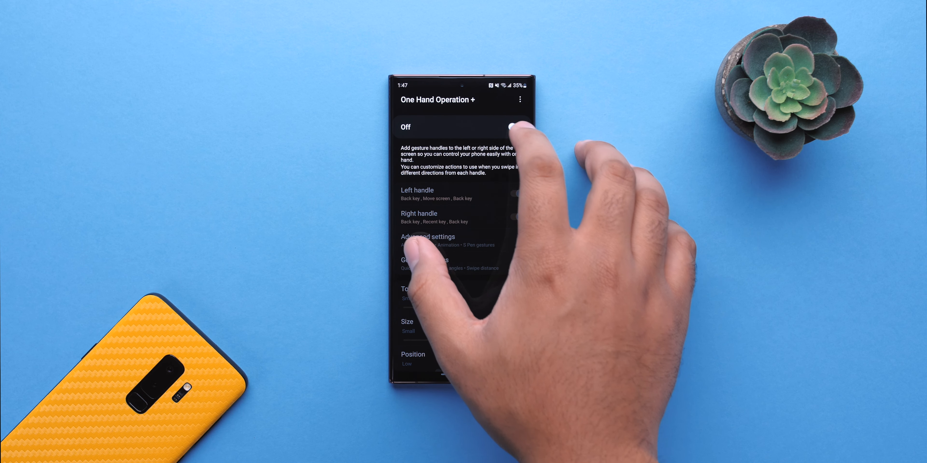
{"action": "left_click", "coordinate": [514, 127]}
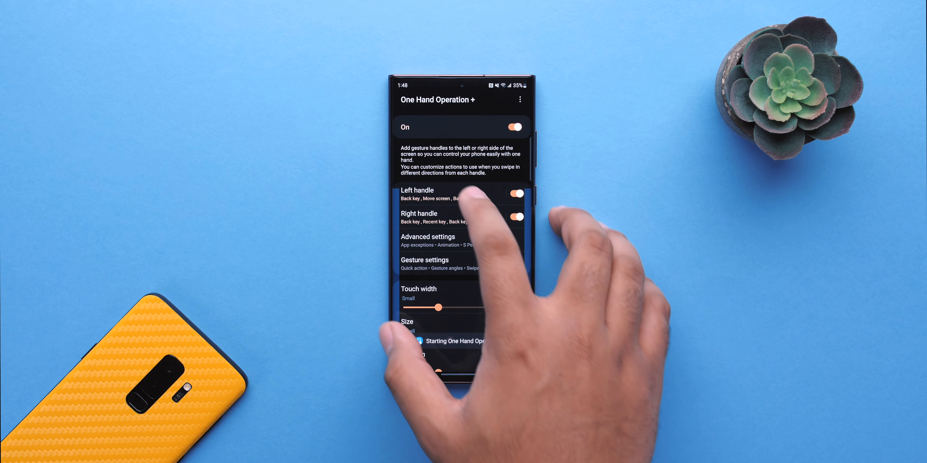
{"action": "left_click", "coordinate": [416, 194]}
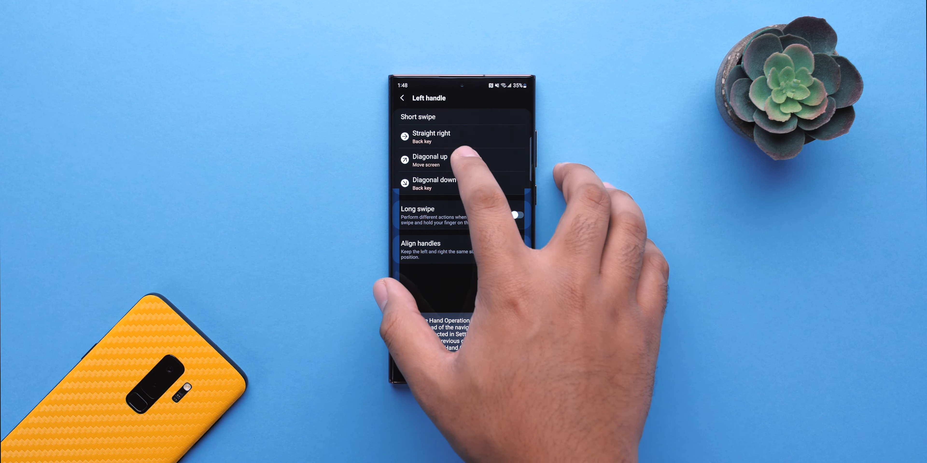
{"action": "left_click", "coordinate": [515, 250]}
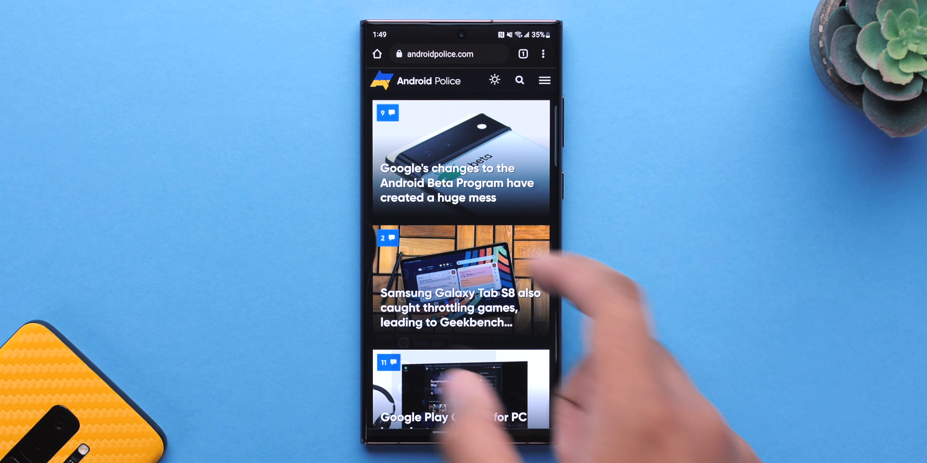
- Try the gesture handle in Chrome to open a new tab, then move on to Theme Park
{"action": "left_click", "coordinate": [460, 342]}
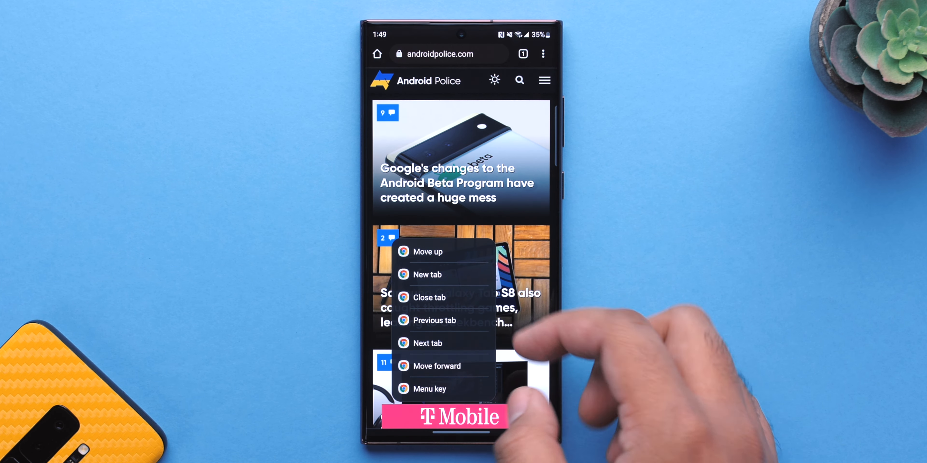
{"action": "left_click", "coordinate": [427, 275]}
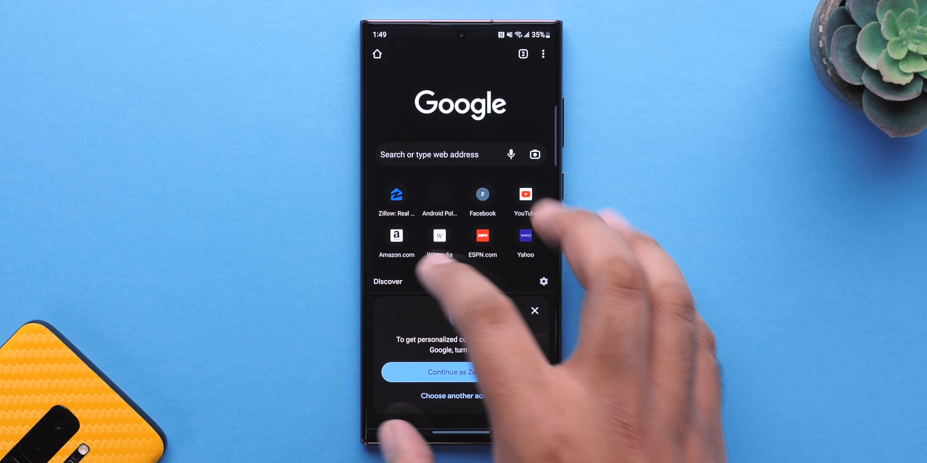
{"action": "left_click", "coordinate": [439, 238]}
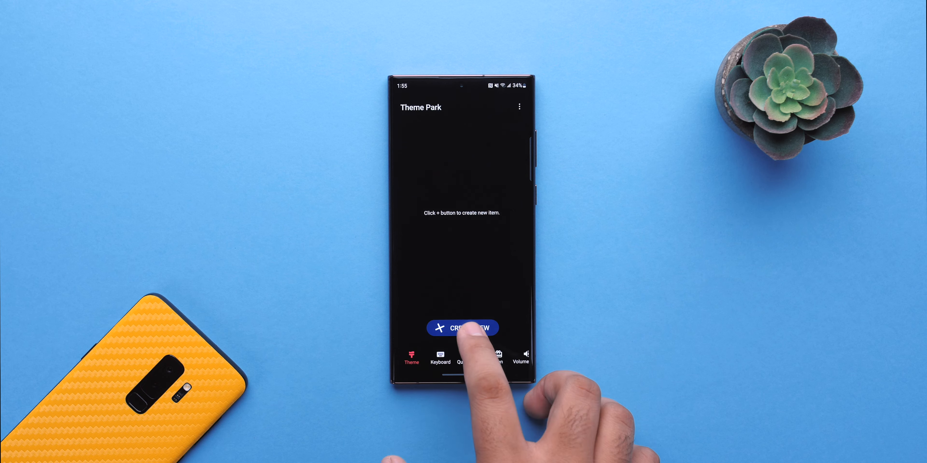
- Start a new Theme Park theme and browse its wallpaper options
{"action": "left_click", "coordinate": [463, 328]}
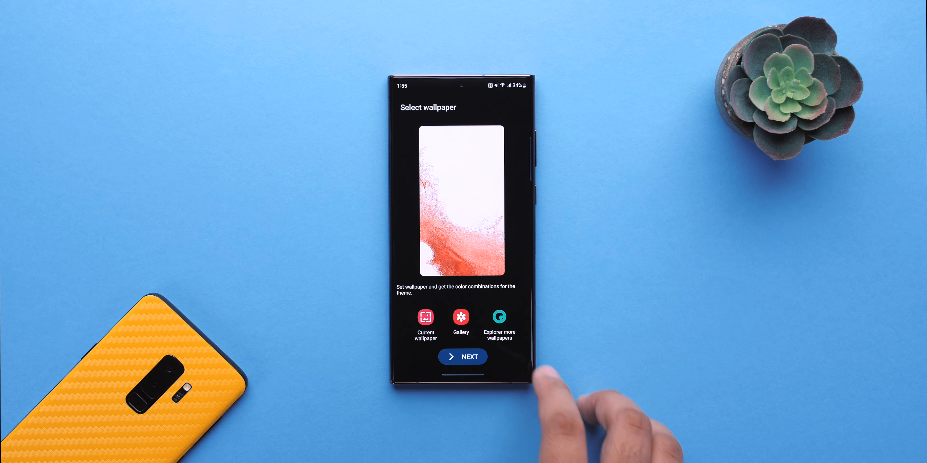
{"action": "left_click", "coordinate": [499, 316]}
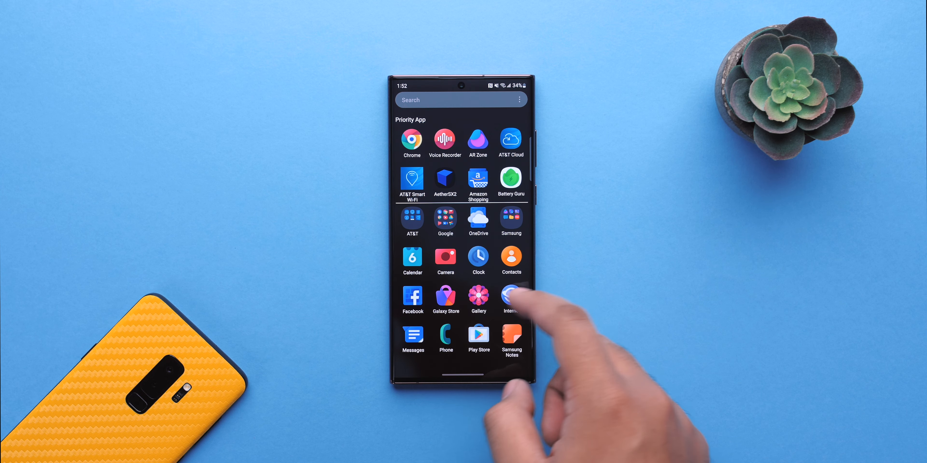
{"action": "scroll", "scroll_direction": "down", "scroll_amount": 3}
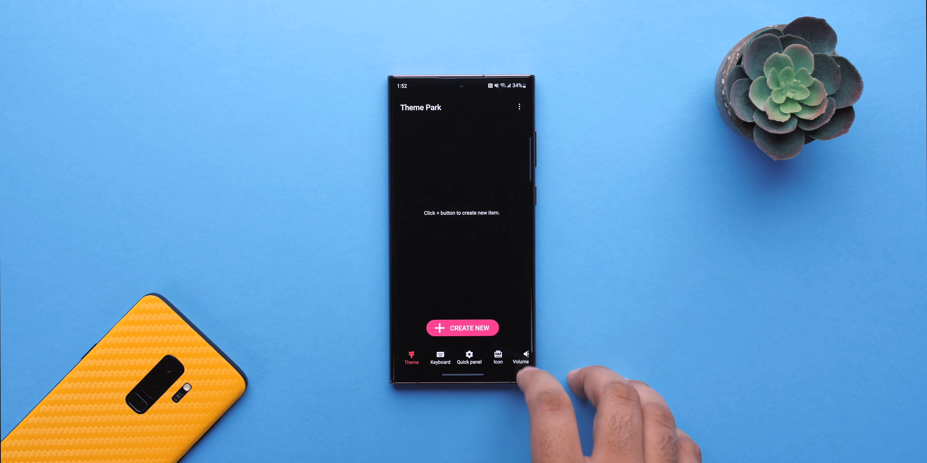
- In the Icon section, change a single app's icon, searching for 'calculator'
{"action": "left_click", "coordinate": [497, 357]}
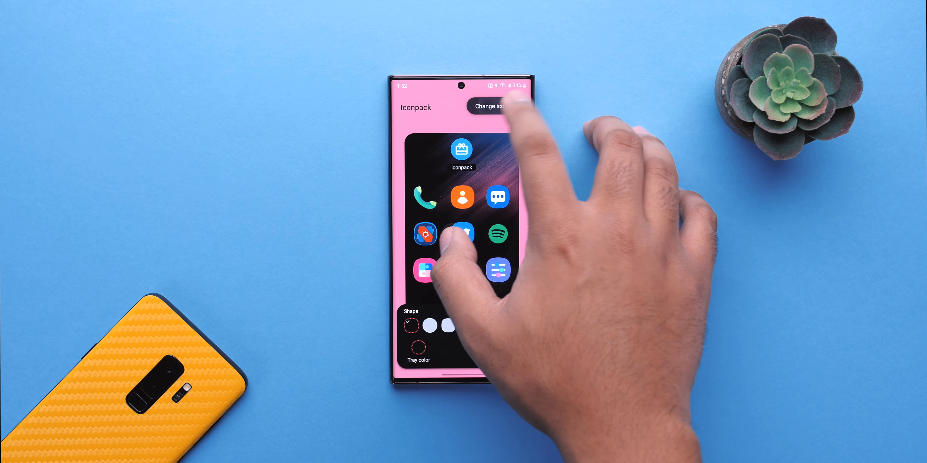
{"action": "left_click", "coordinate": [489, 106]}
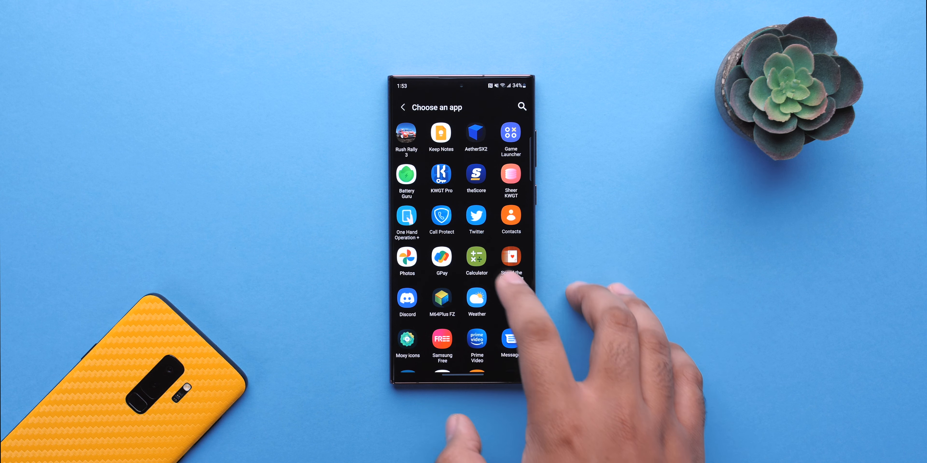
{"action": "left_click", "coordinate": [510, 258]}
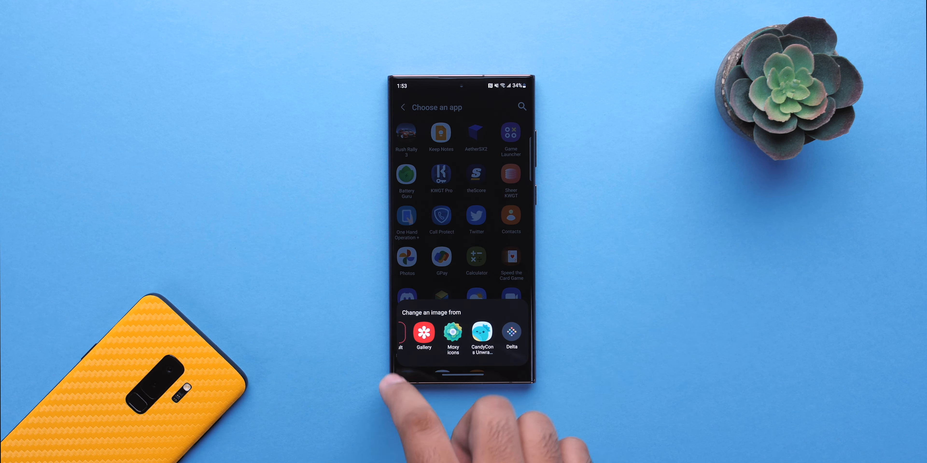
{"action": "type", "text": "calculator"}
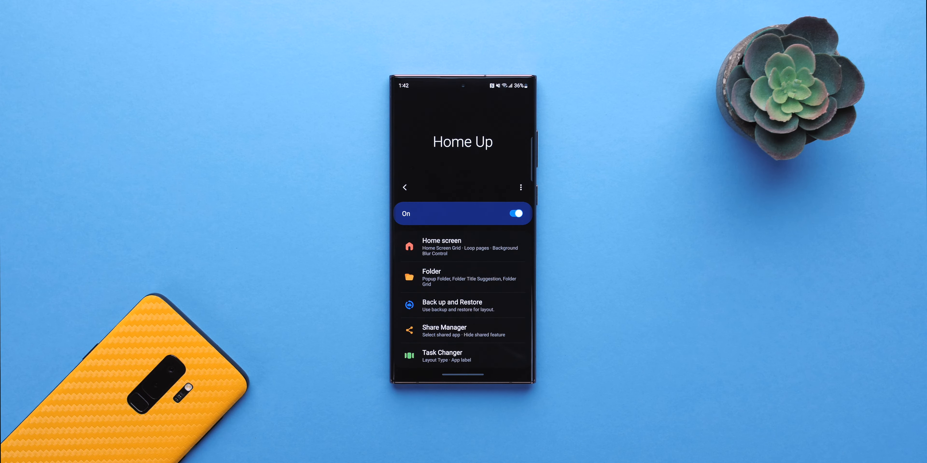
- In Home Up's Apps List layout, adjust the drawer columns and review the Priority App row
{"action": "left_click", "coordinate": [463, 246]}
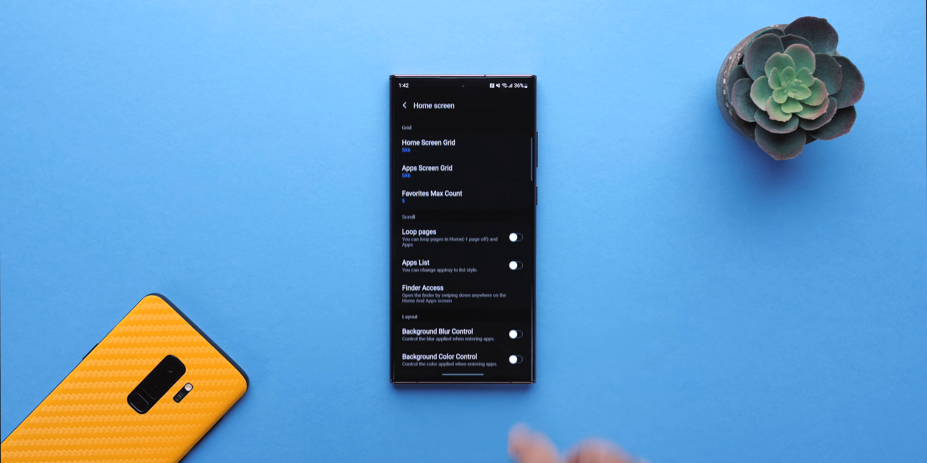
{"action": "left_click", "coordinate": [514, 265]}
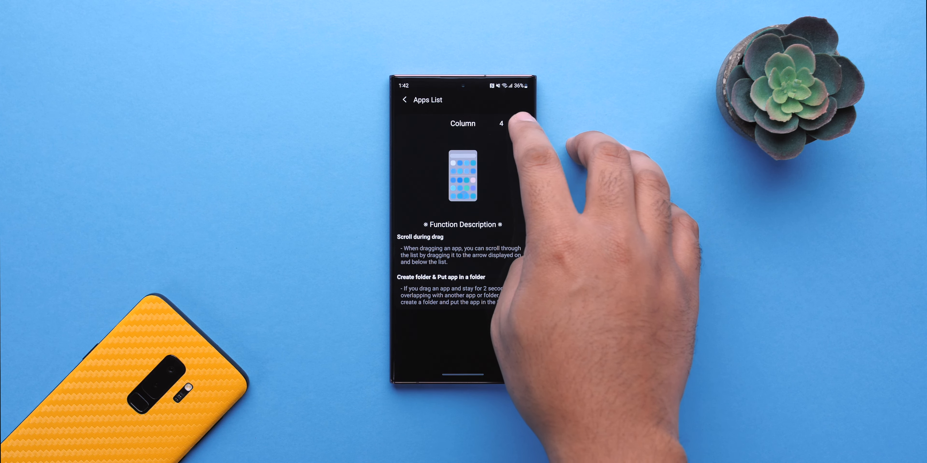
{"action": "left_click", "coordinate": [508, 124]}
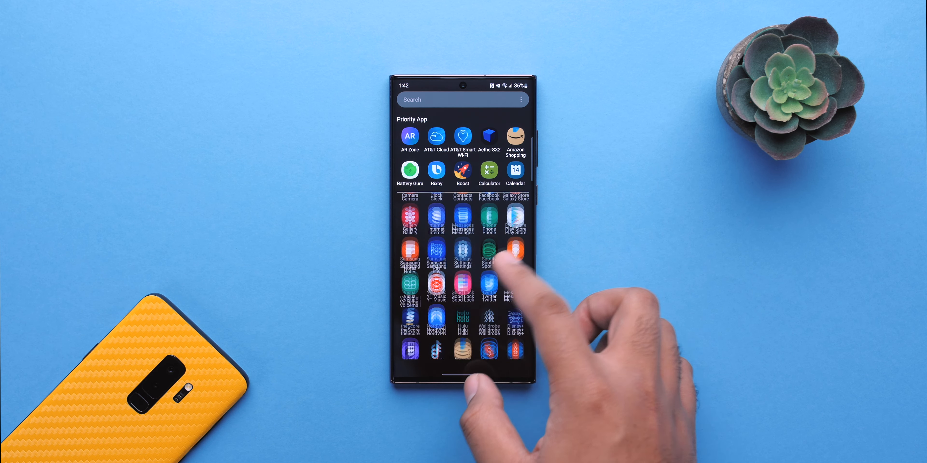
{"action": "scroll", "scroll_direction": "down", "scroll_amount": 3}
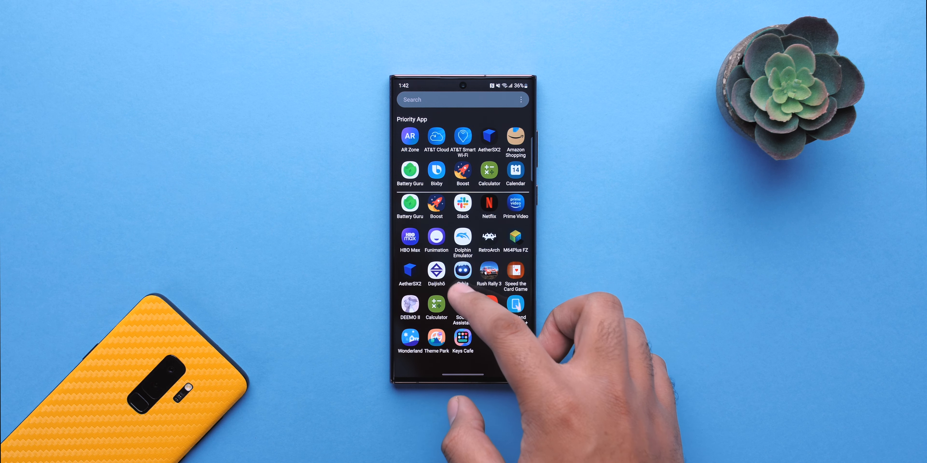
{"action": "scroll", "scroll_direction": "down", "scroll_amount": 3}
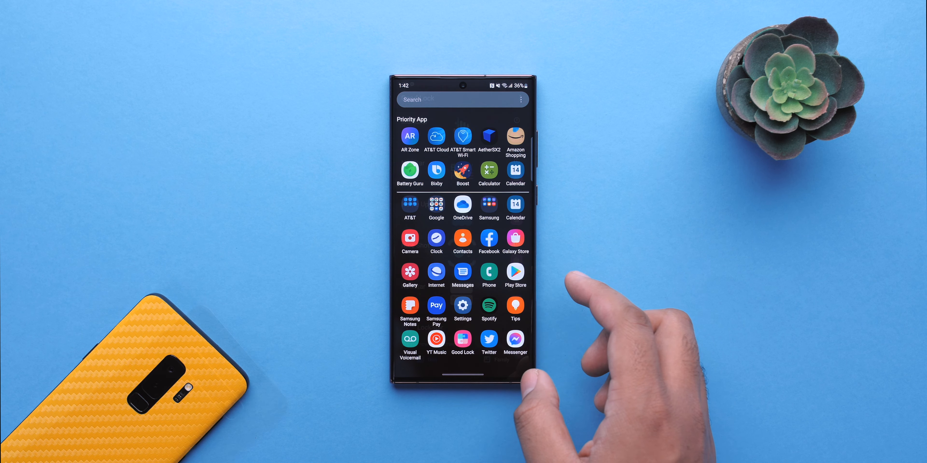
- In Nice Shot, peek at the selfie video options and return to its settings
{"action": "left_click", "coordinate": [462, 342]}
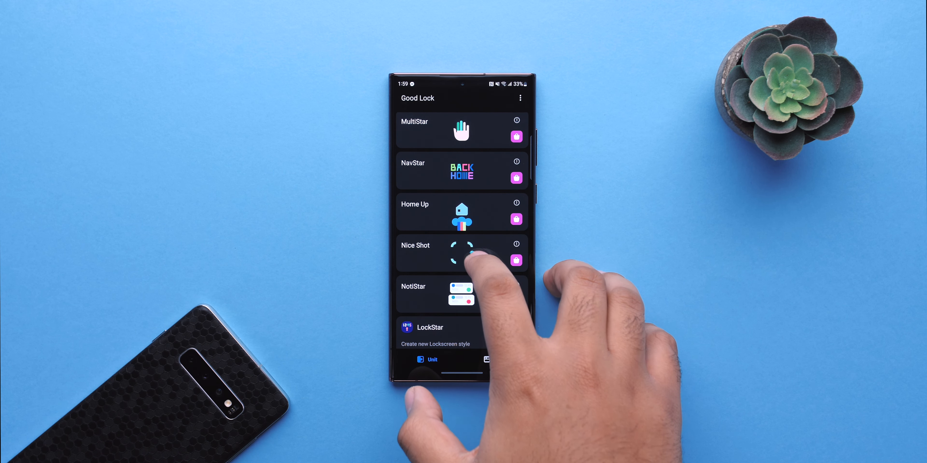
{"action": "left_click", "coordinate": [461, 252]}
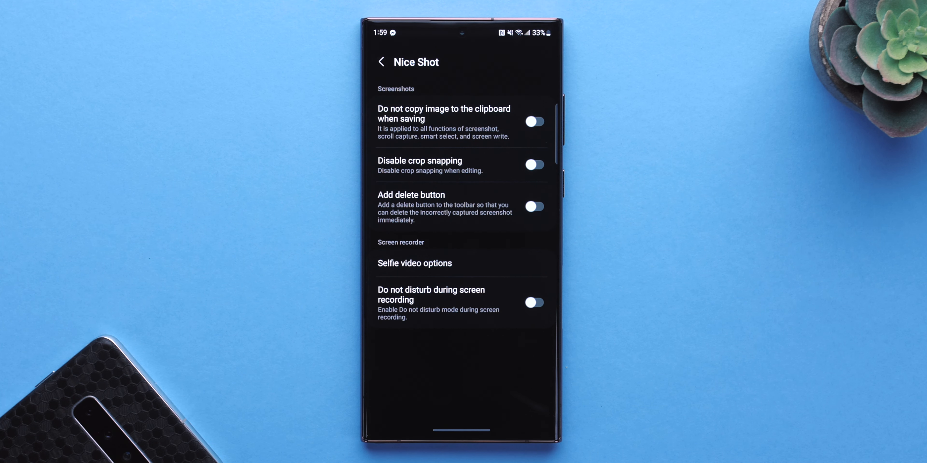
{"action": "left_click", "coordinate": [414, 263]}
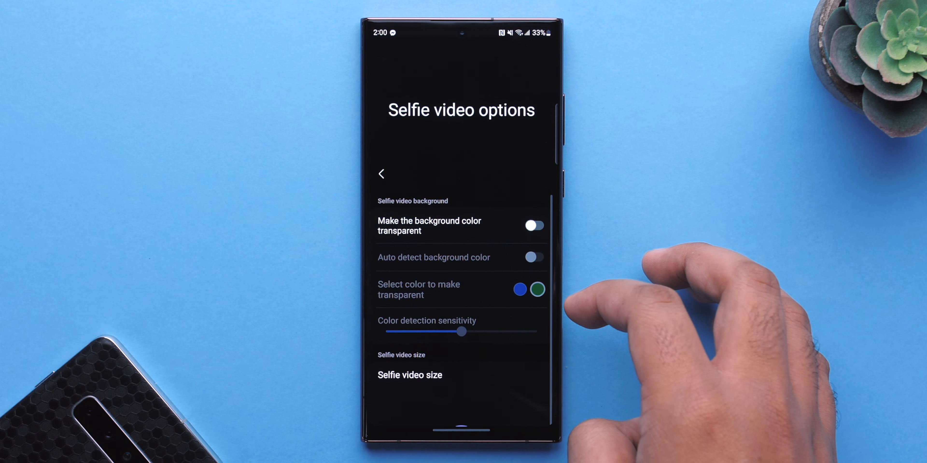
{"action": "left_click", "coordinate": [381, 173]}
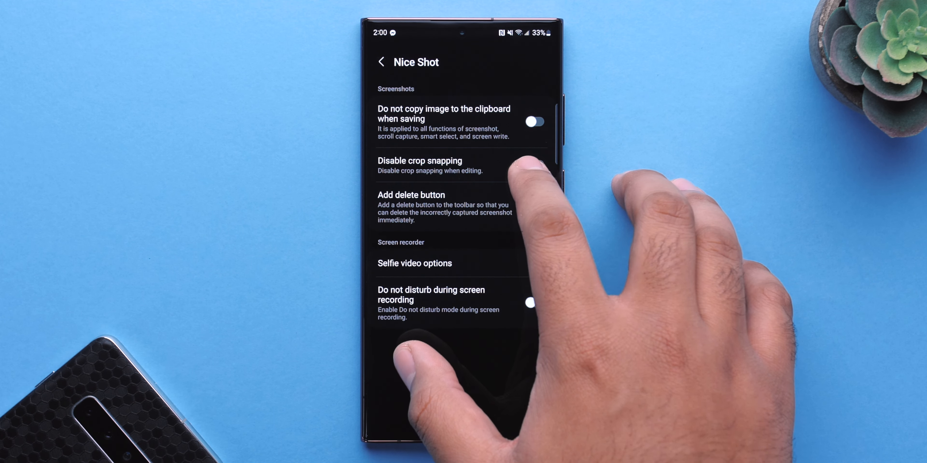
- Switch on Disable crop snapping and the second Nice Shot toggle for screenshots and recordings
{"action": "left_click", "coordinate": [533, 165]}
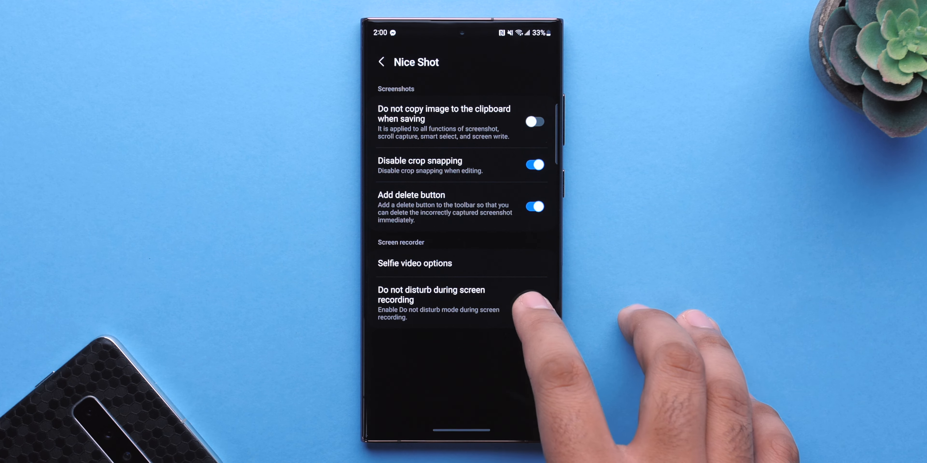
{"action": "left_click", "coordinate": [533, 303]}
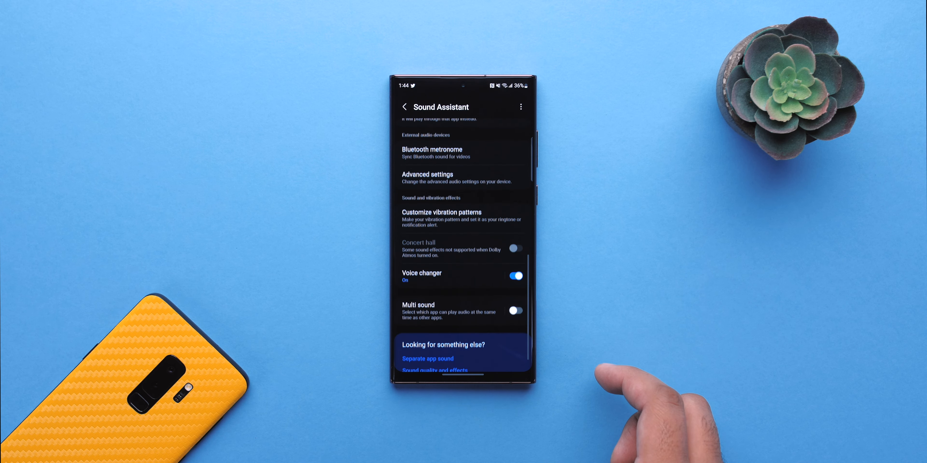
- Enable Sound Assistant's voice changer and pick a voice preset during a recording
{"action": "left_click", "coordinate": [421, 276]}
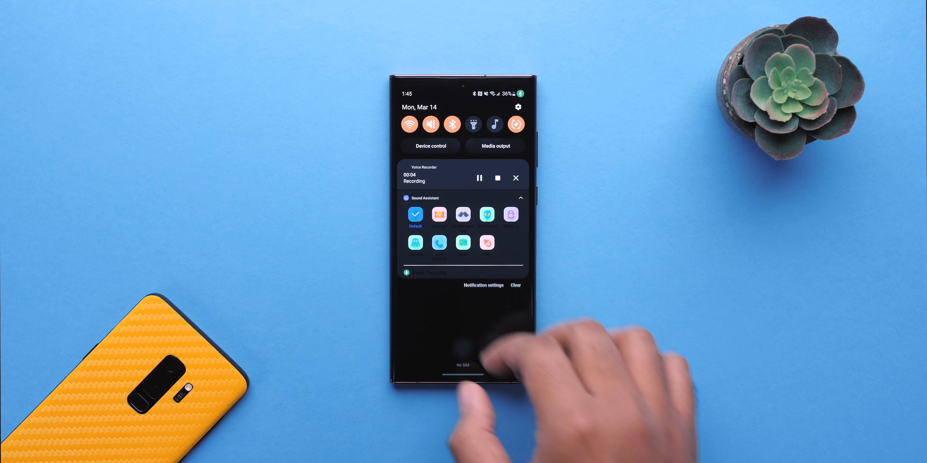
{"action": "left_click", "coordinate": [486, 214]}
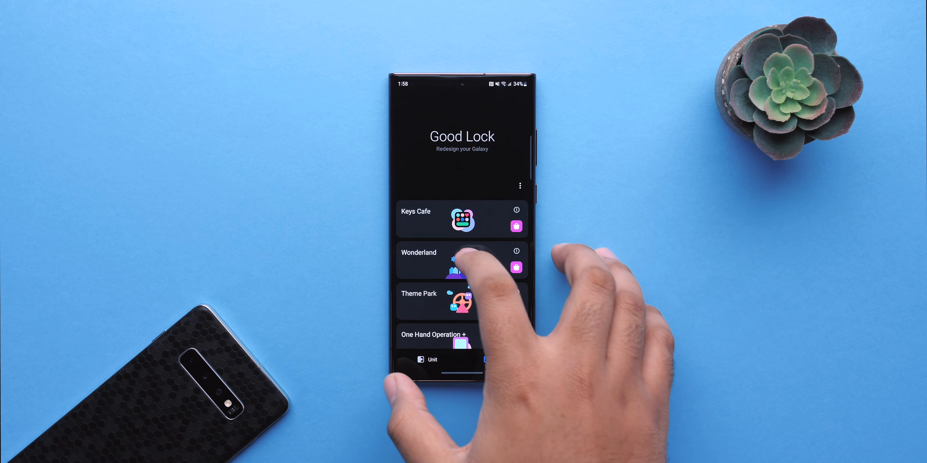
- Start a Wonderland moving wallpaper from the potted tree photo and view its motion effects
{"action": "left_click", "coordinate": [461, 260]}
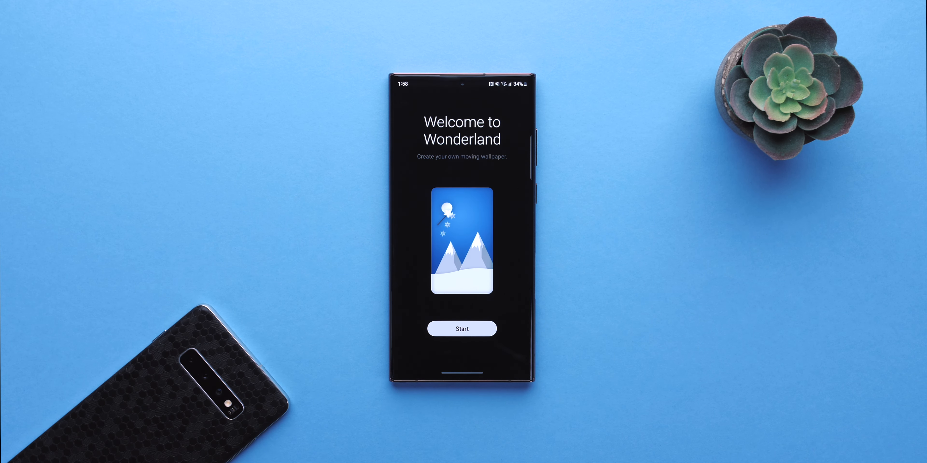
{"action": "left_click", "coordinate": [462, 329]}
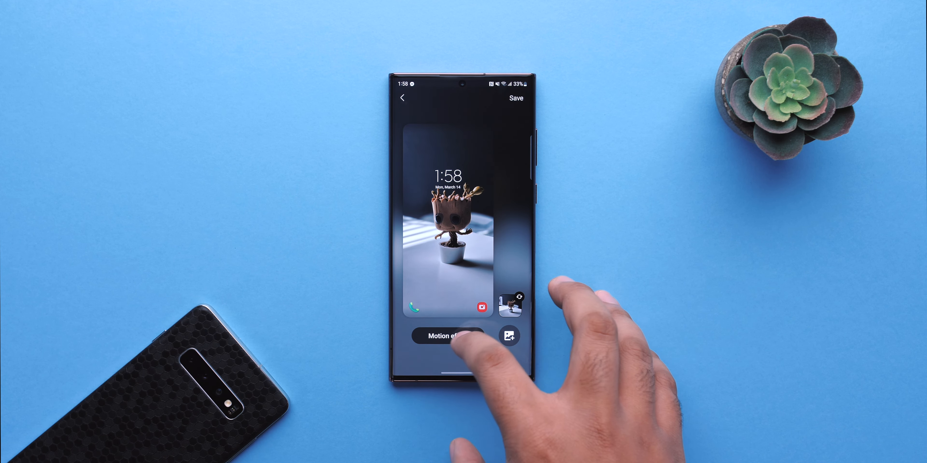
{"action": "left_click", "coordinate": [444, 336]}
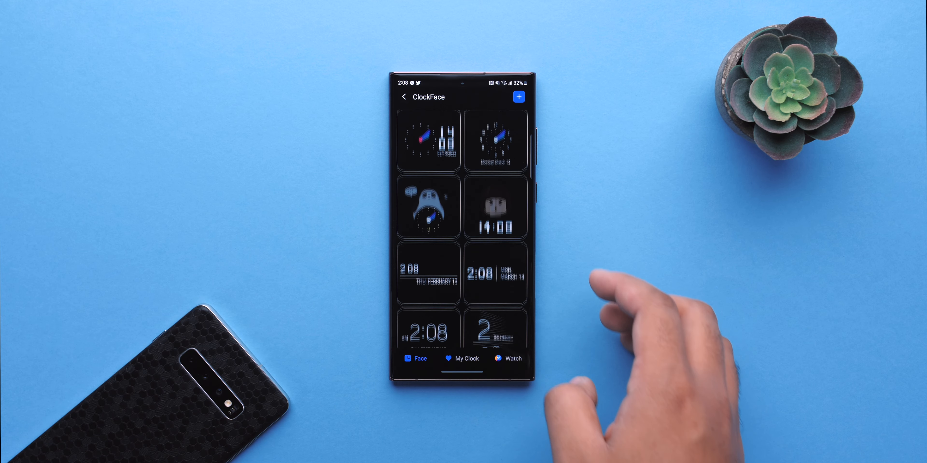
- Browse ClockFace designs and start customizing the square analog clock's hands and colours
{"action": "scroll", "scroll_direction": "down", "scroll_amount": 3}
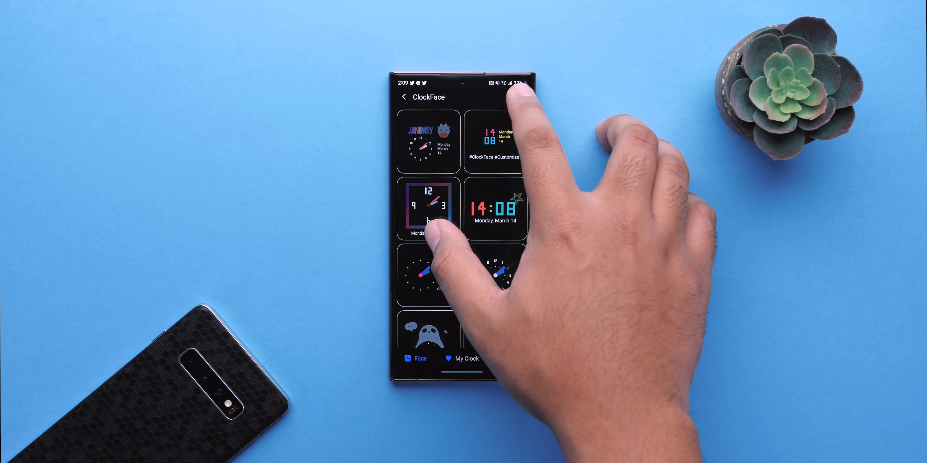
{"action": "left_click", "coordinate": [429, 210]}
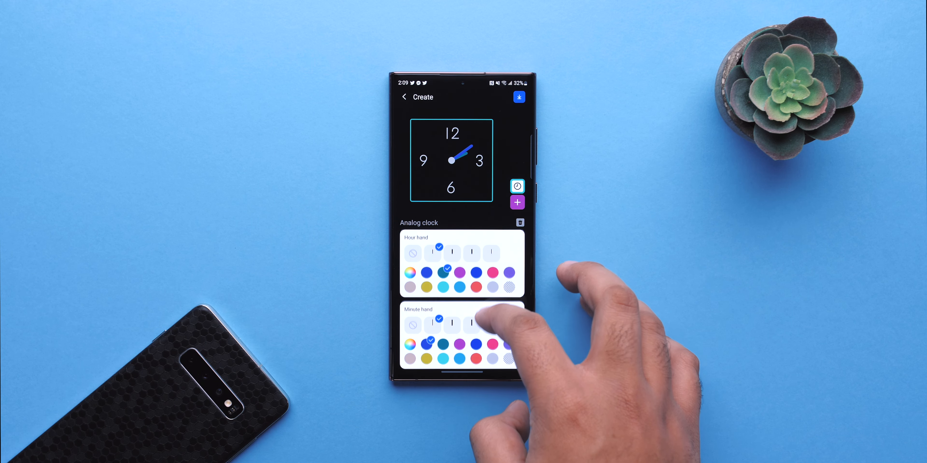
{"action": "scroll", "scroll_direction": "down", "scroll_amount": 3}
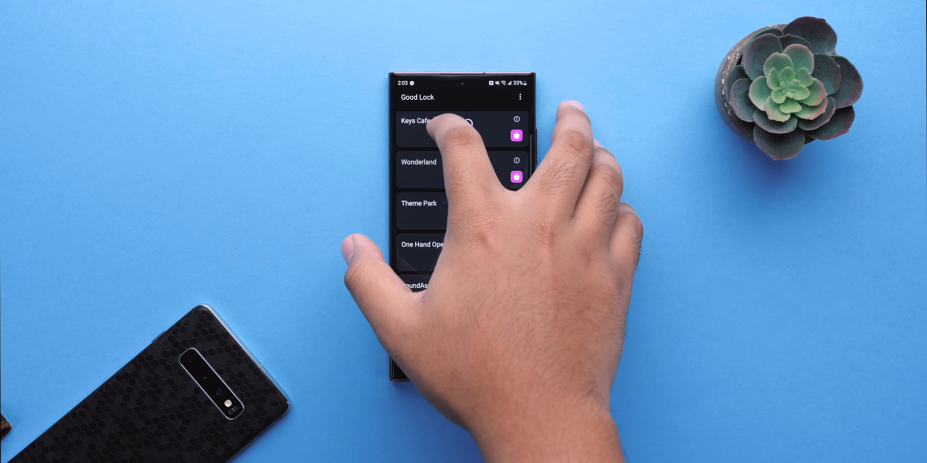
- In Keys Cafe's My Sticker, add a new custom sticker set next to the Random set
{"action": "left_click", "coordinate": [420, 120]}
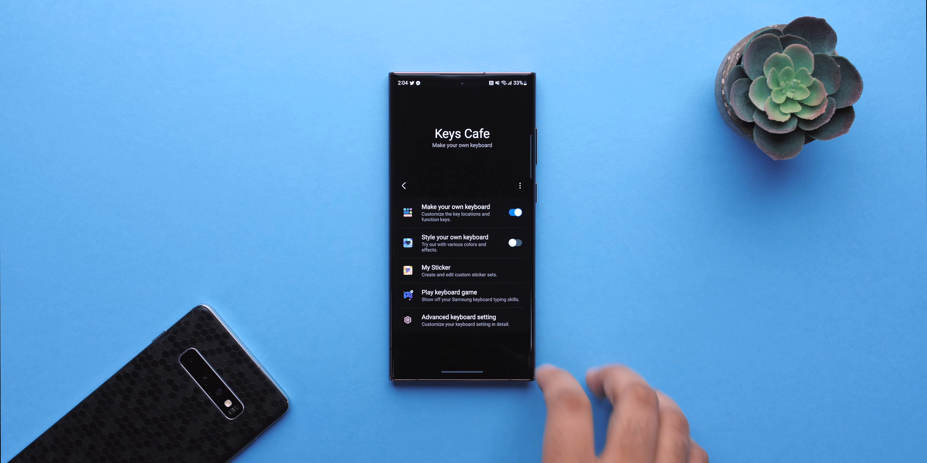
{"action": "left_click", "coordinate": [461, 271]}
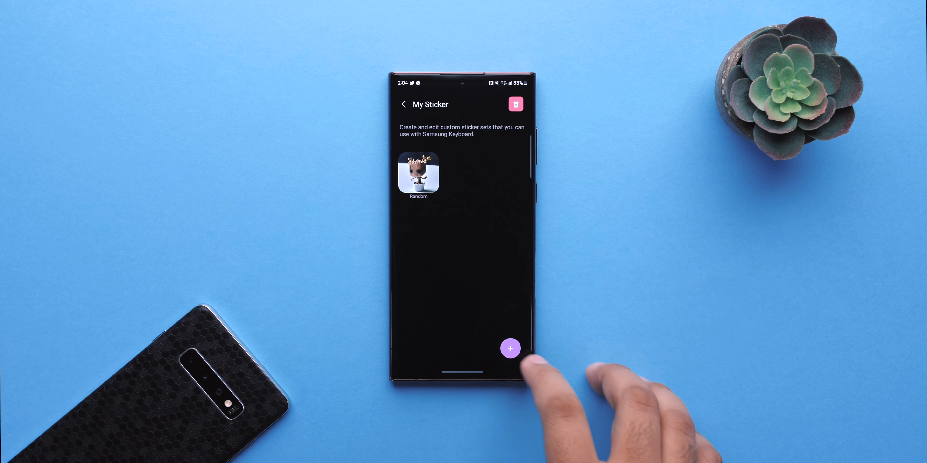
{"action": "left_click", "coordinate": [510, 348]}
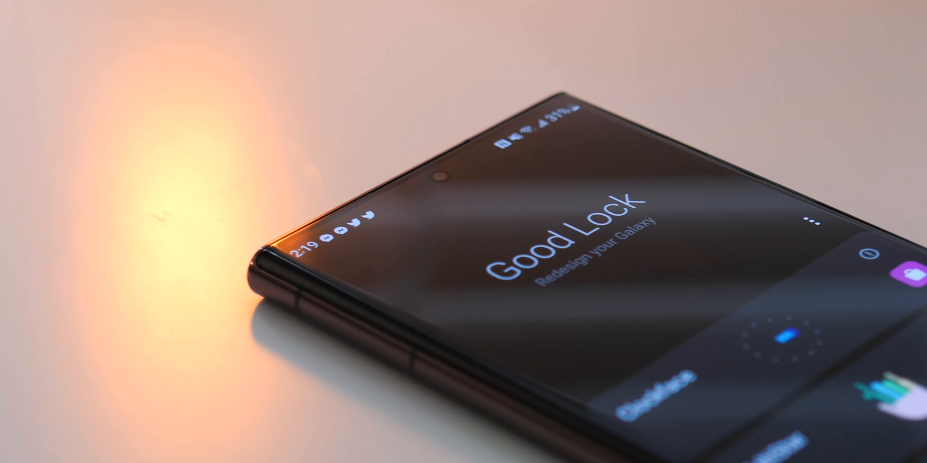
{"action": "scroll", "scroll_direction": "down", "scroll_amount": 3}
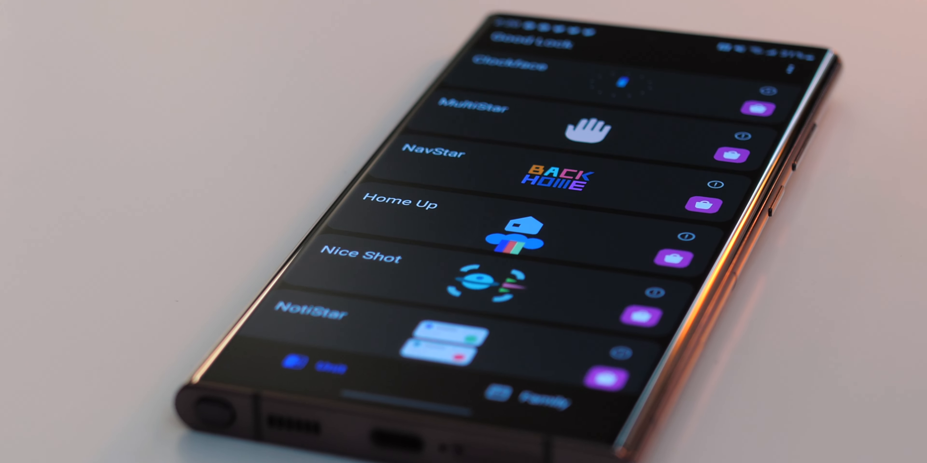
{"action": "scroll", "scroll_direction": "down", "scroll_amount": 3}
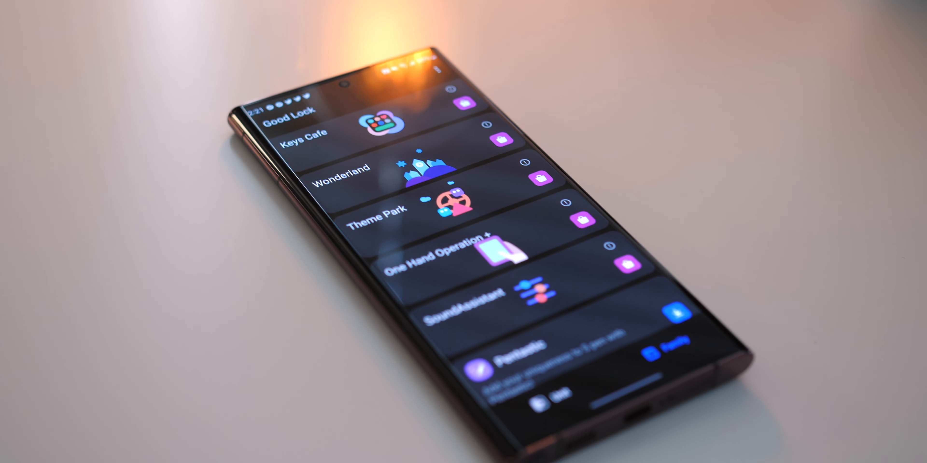